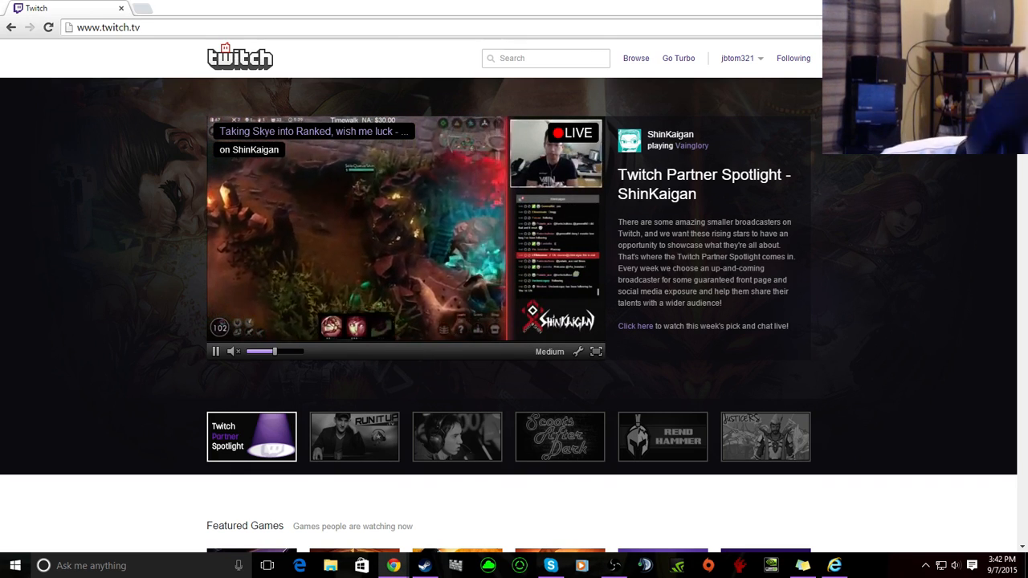
{"action": "mouse_move", "coordinate": [899, 287]}
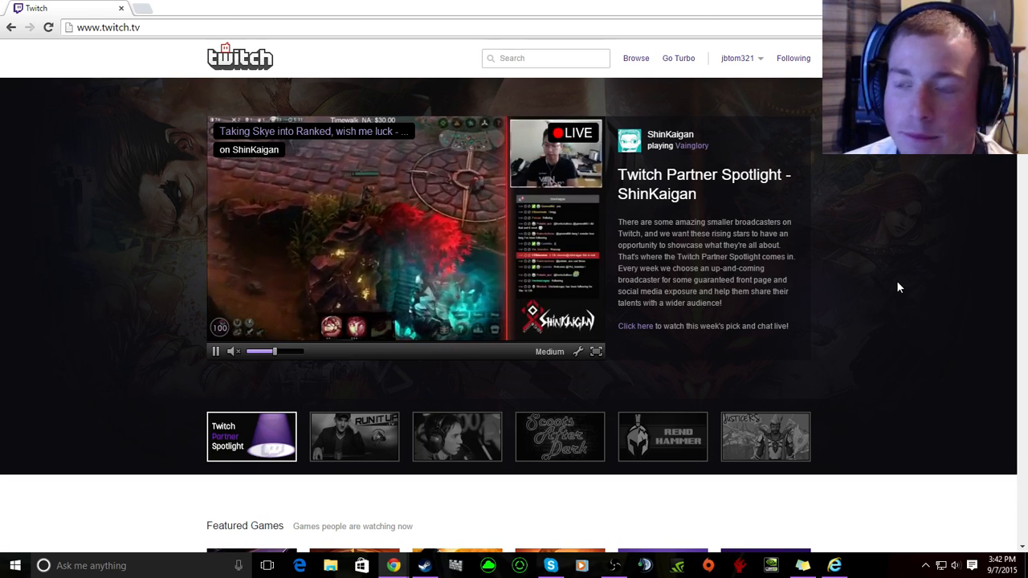
{"action": "mouse_move", "coordinate": [838, 352]}
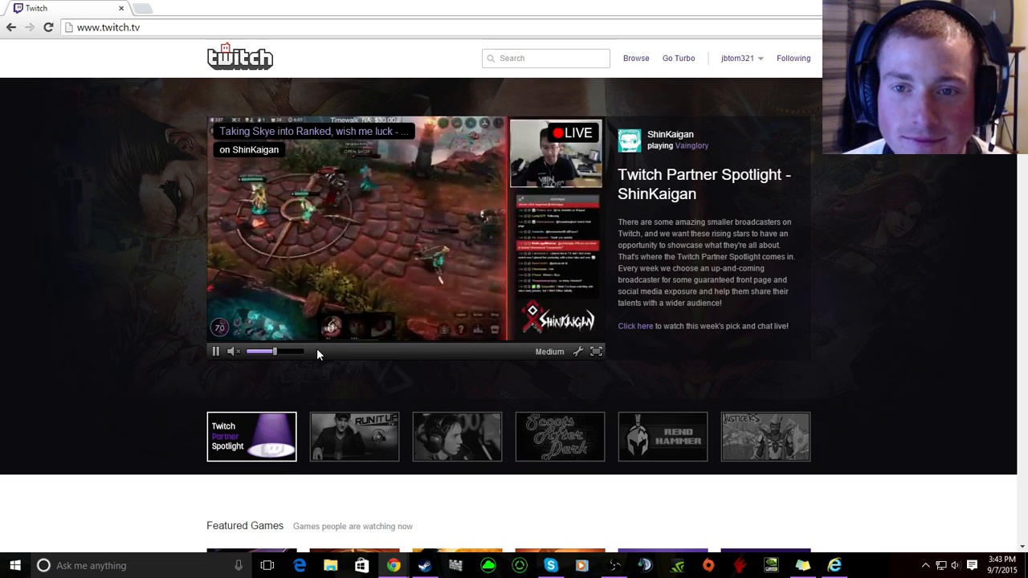
Go to your own channel profile page and select the bio line about past broadcasts
{"action": "left_click", "coordinate": [737, 58]}
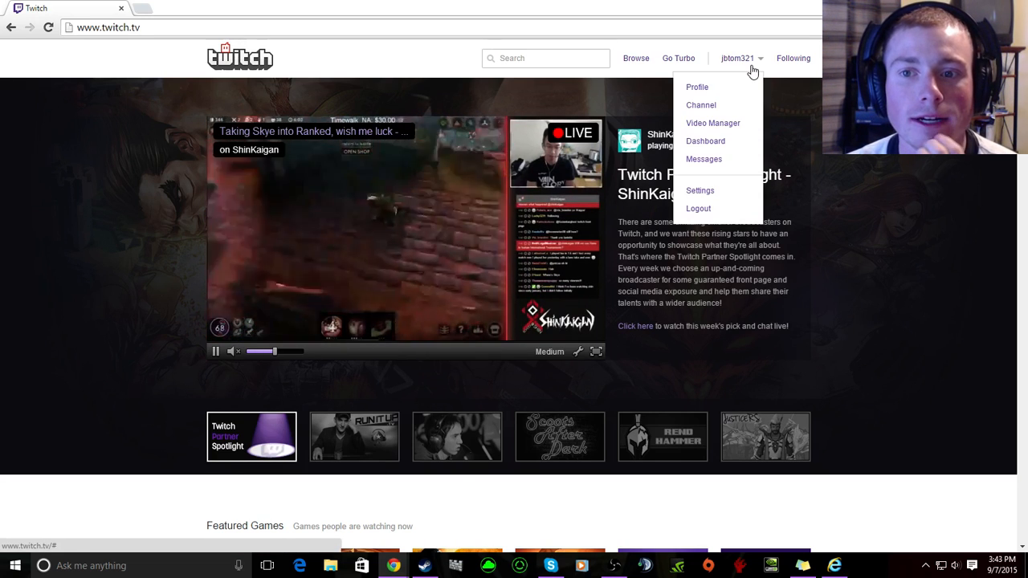
{"action": "left_click", "coordinate": [697, 87]}
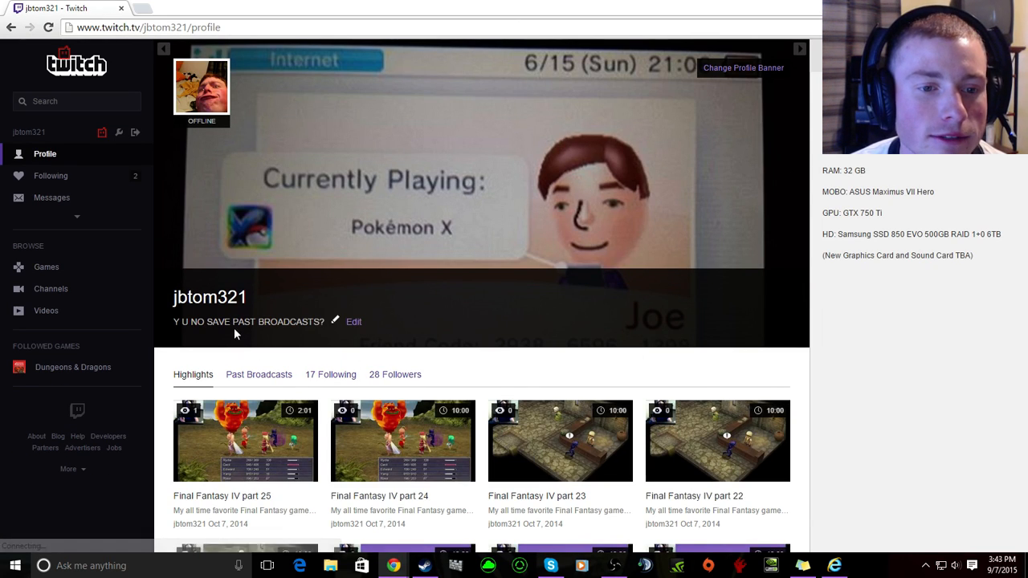
{"action": "triple_click", "coordinate": [248, 321]}
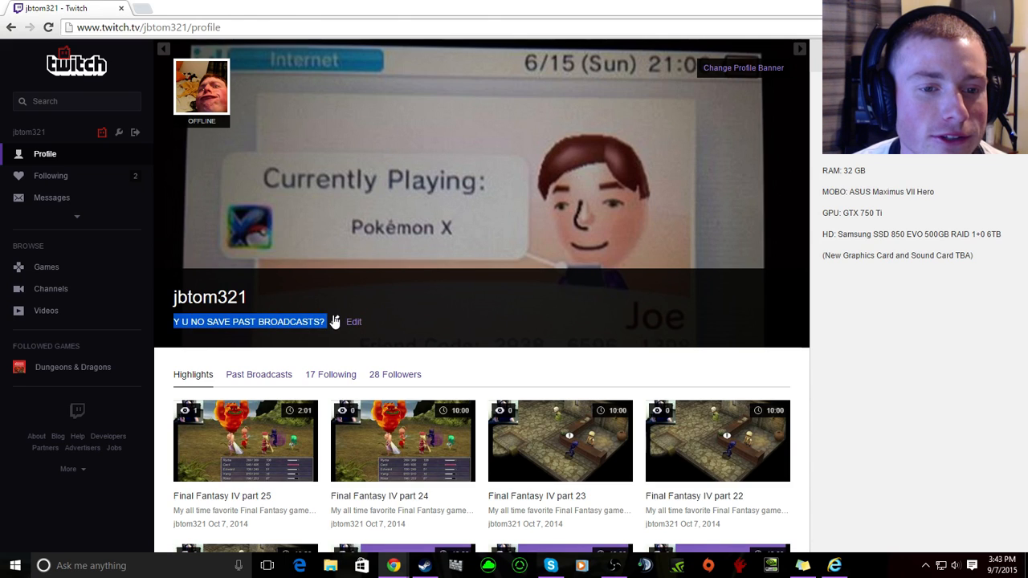
{"action": "mouse_move", "coordinate": [325, 289]}
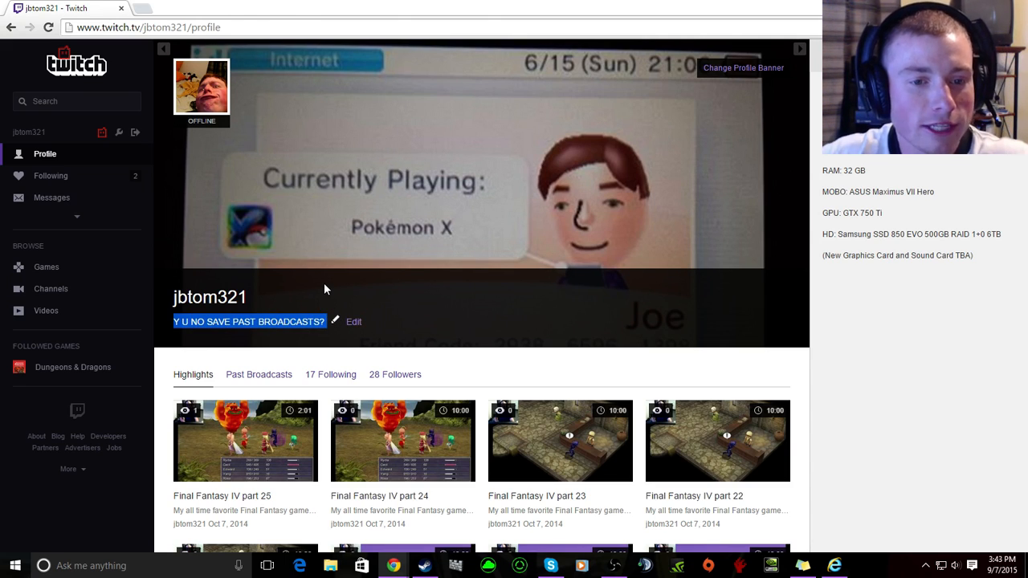
{"action": "mouse_move", "coordinate": [369, 279]}
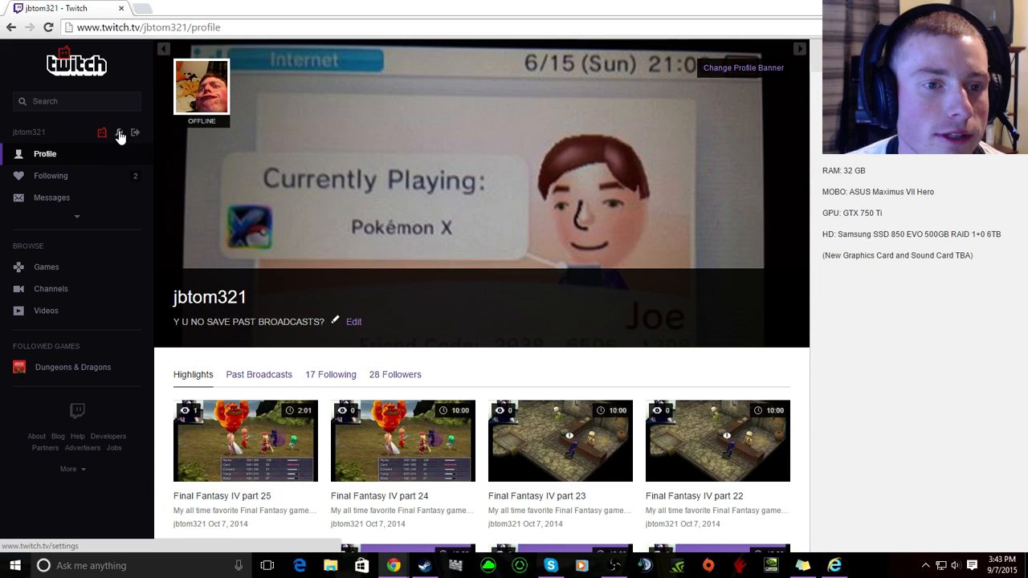
Bring up the account settings on the Profile tab via the sidebar gear icon
{"action": "left_click", "coordinate": [119, 132]}
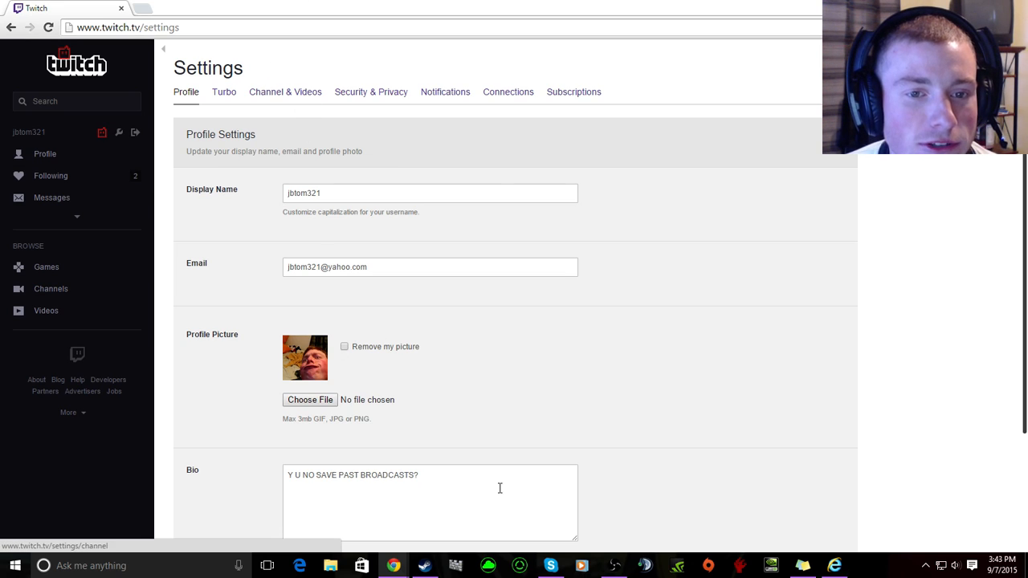
{"action": "mouse_move", "coordinate": [418, 472]}
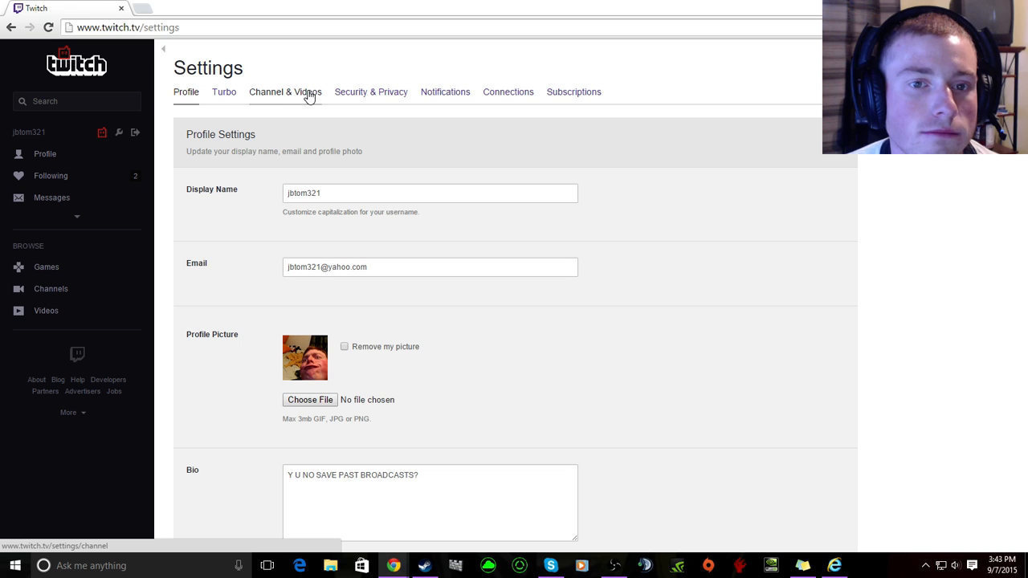
Switch to Channel & Videos settings, with 'Automatically archive my broadcasts' enabled, and reach the chat filter options
{"action": "left_click", "coordinate": [285, 91]}
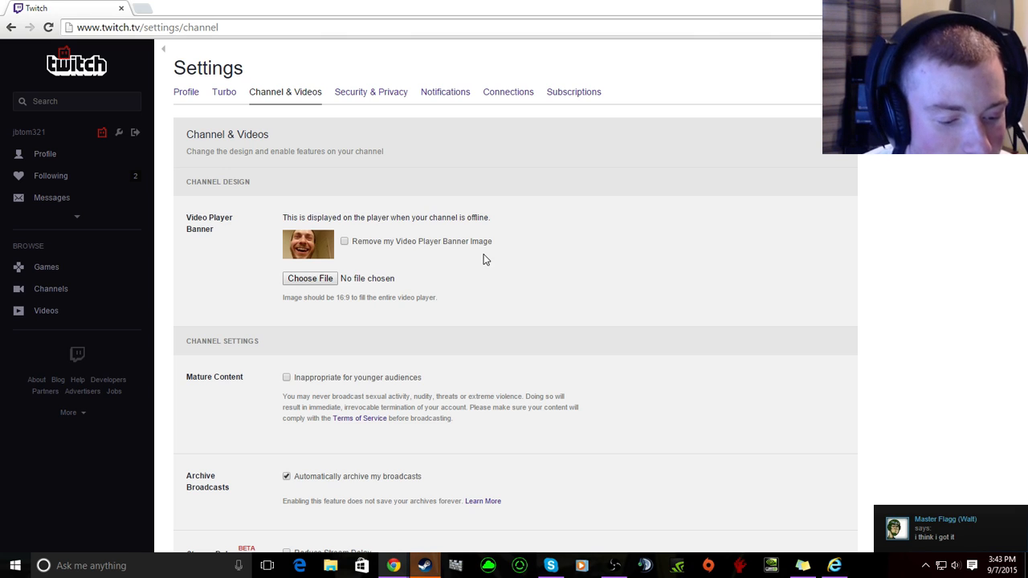
{"action": "mouse_move", "coordinate": [235, 490]}
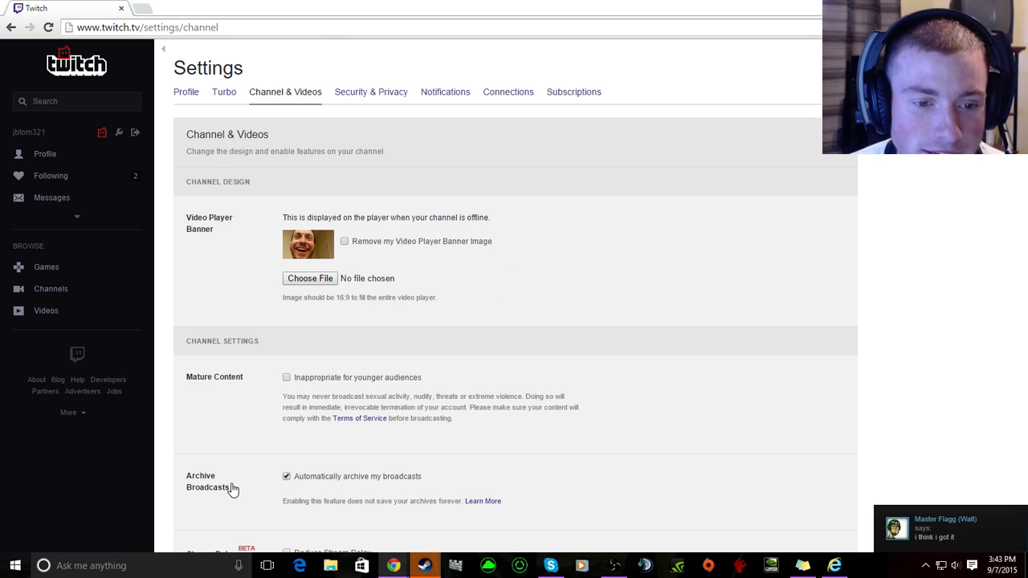
{"action": "scroll", "scroll_direction": "down", "scroll_amount": 3}
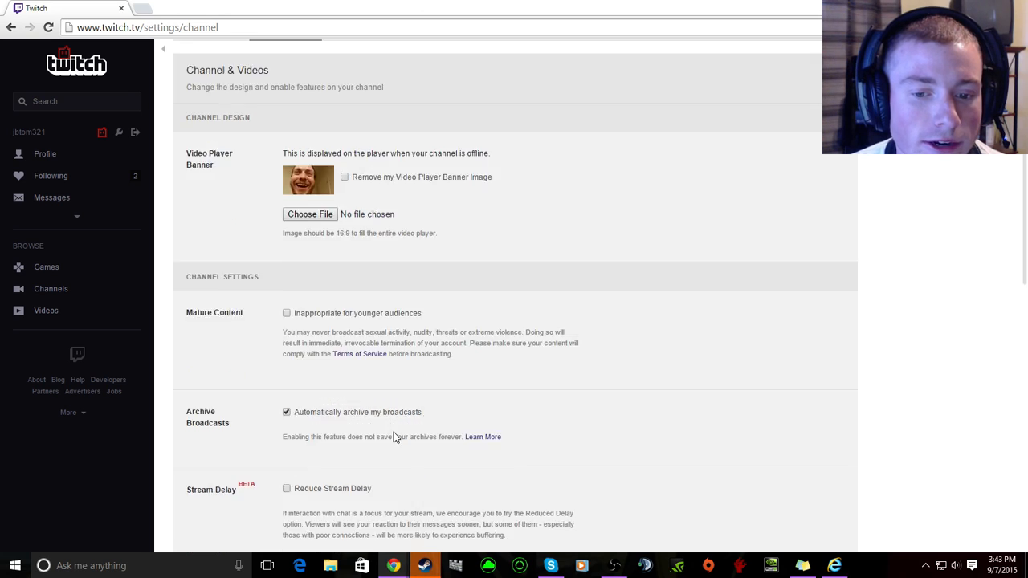
{"action": "scroll", "scroll_direction": "down", "scroll_amount": 3}
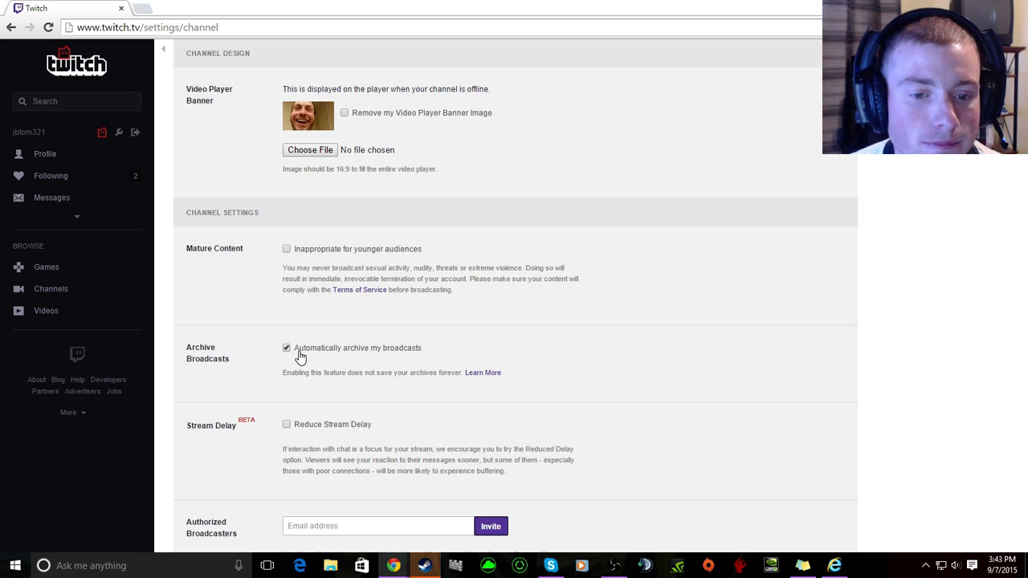
{"action": "mouse_move", "coordinate": [305, 363]}
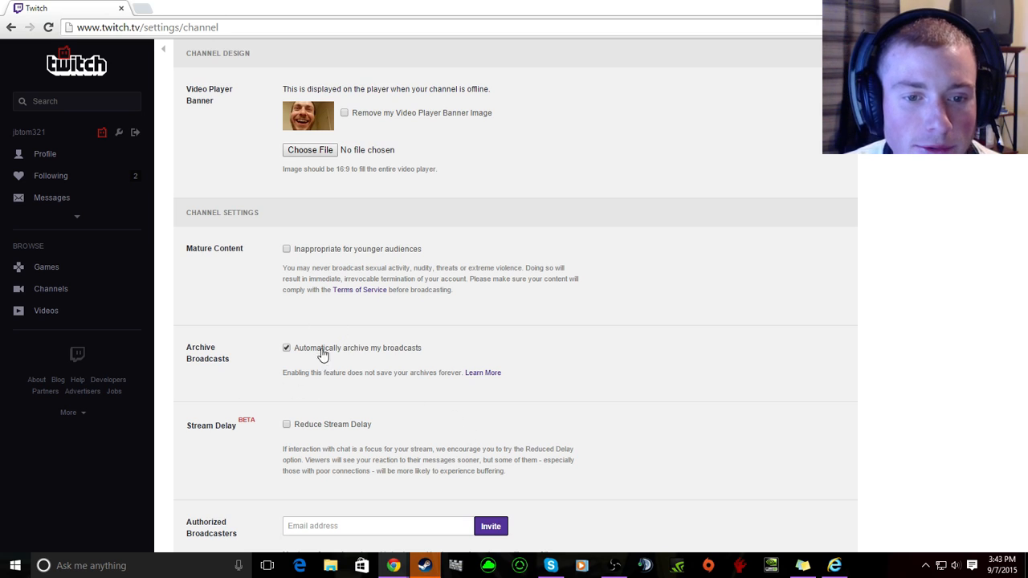
{"action": "scroll", "scroll_direction": "down", "scroll_amount": 3}
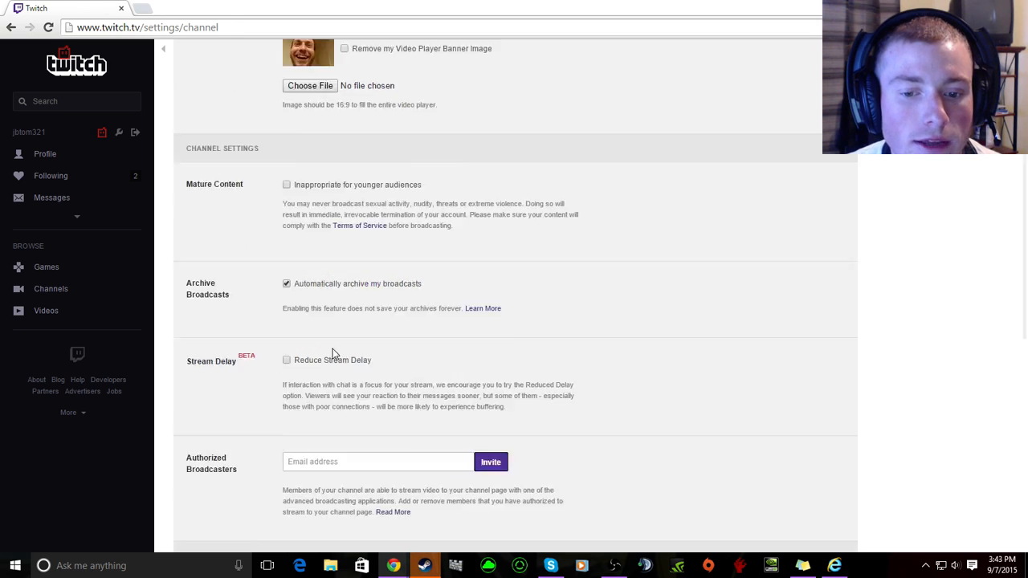
{"action": "scroll", "scroll_direction": "down", "scroll_amount": 3}
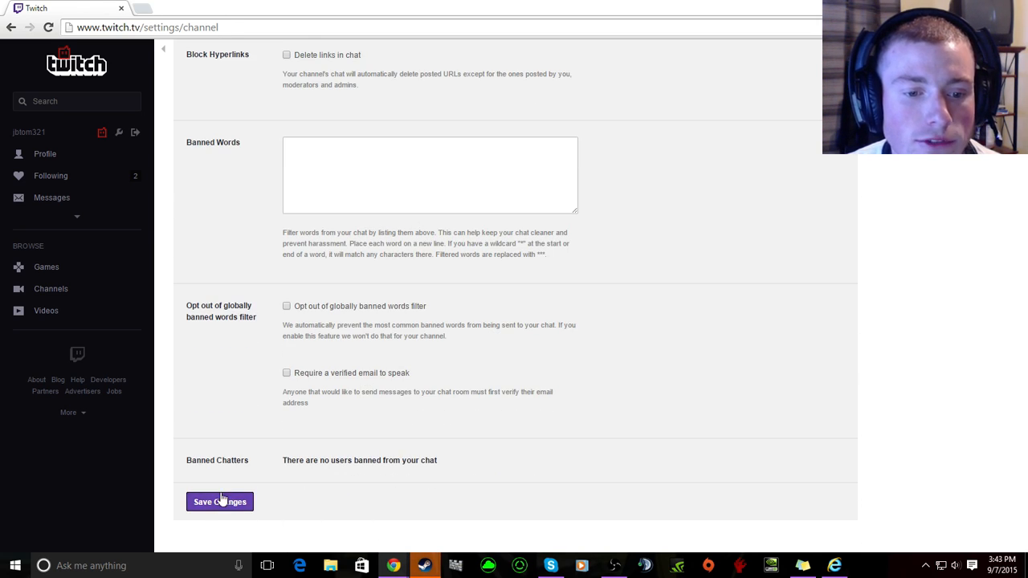
Save the Channel & Videos settings so automatic broadcast archiving is confirmed
{"action": "left_click", "coordinate": [219, 501]}
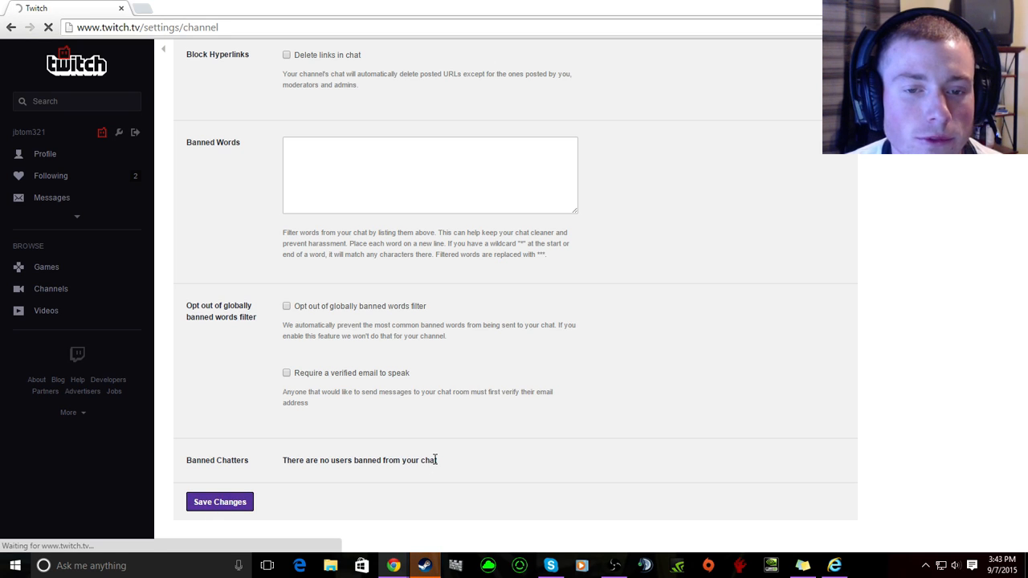
{"action": "left_click", "coordinate": [218, 501]}
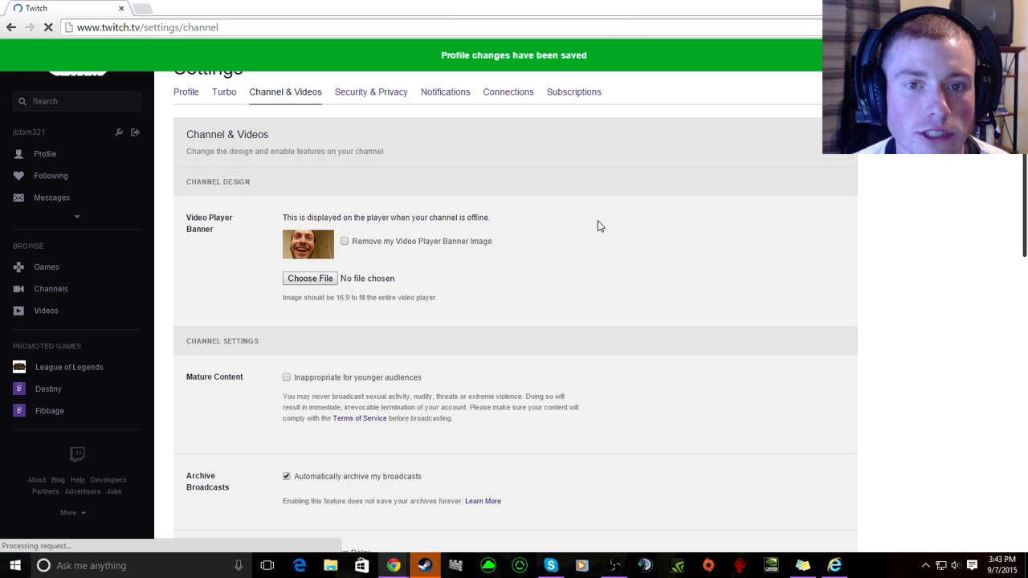